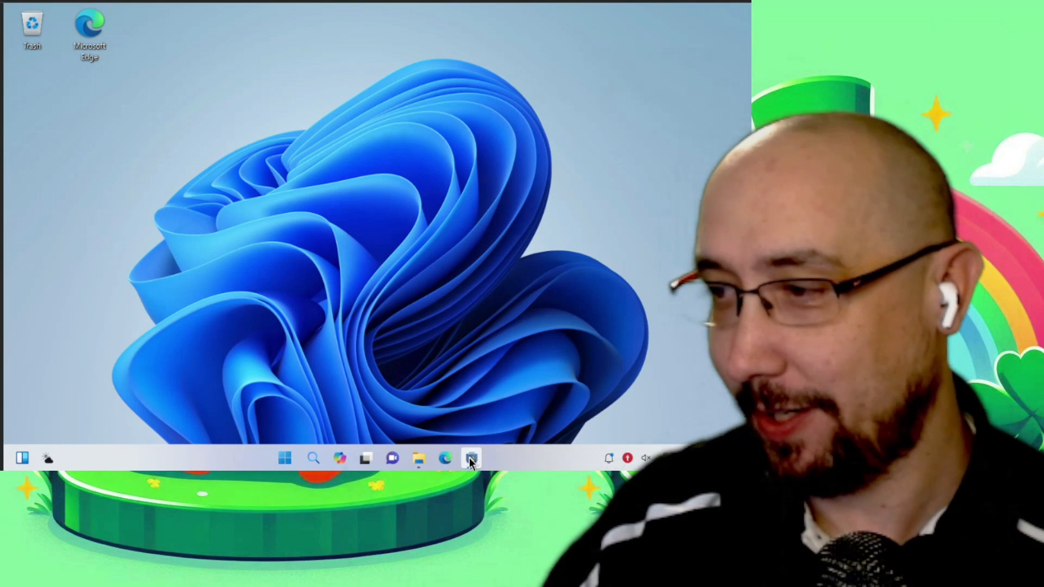
Launch Discover from the taskbar to show its home page of popular apps
click(471, 457)
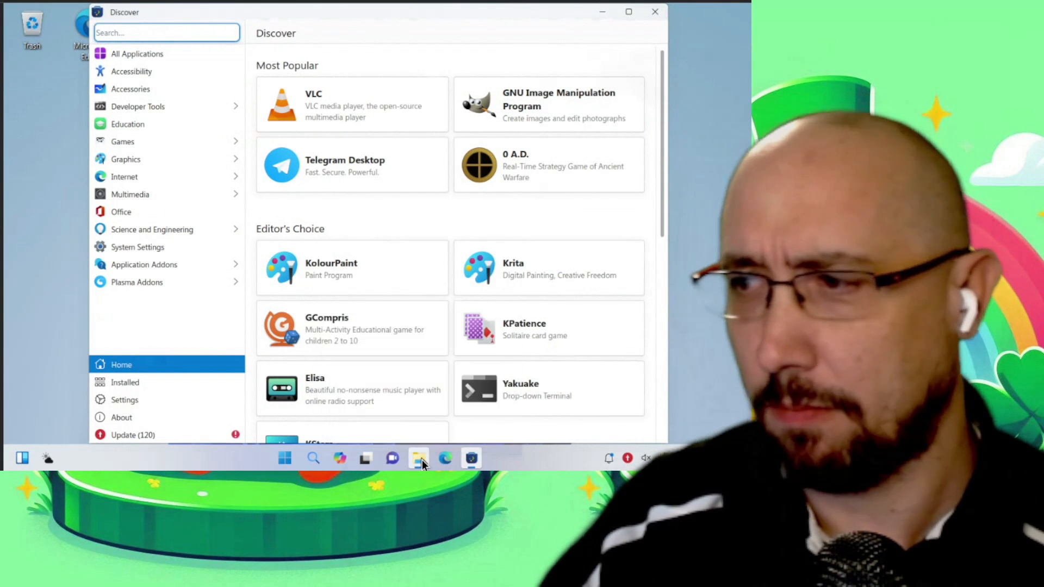
Launch Dolphin showing the Home folder, then close it to return to the desktop
click(418, 458)
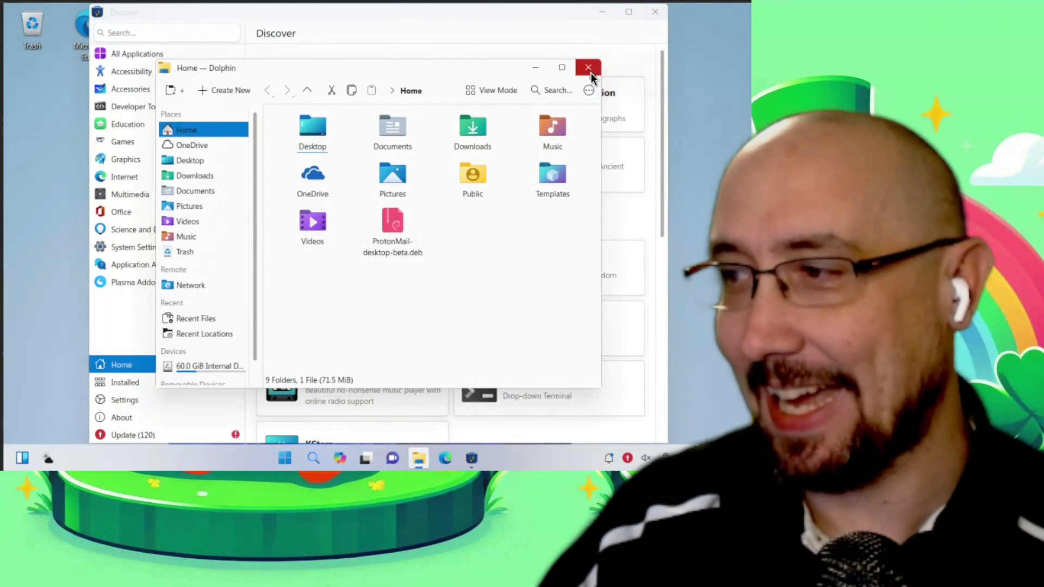
click(588, 67)
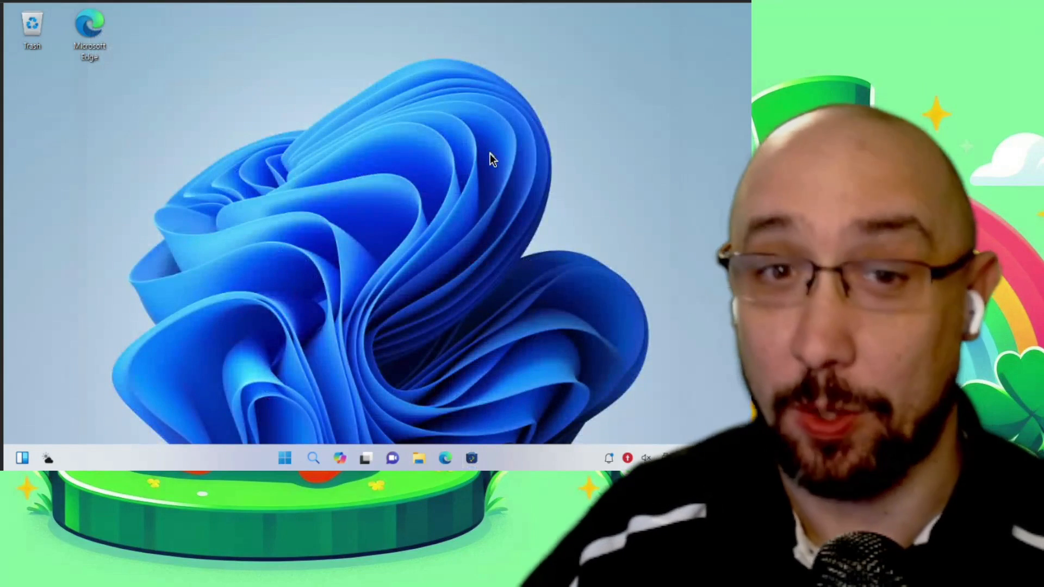